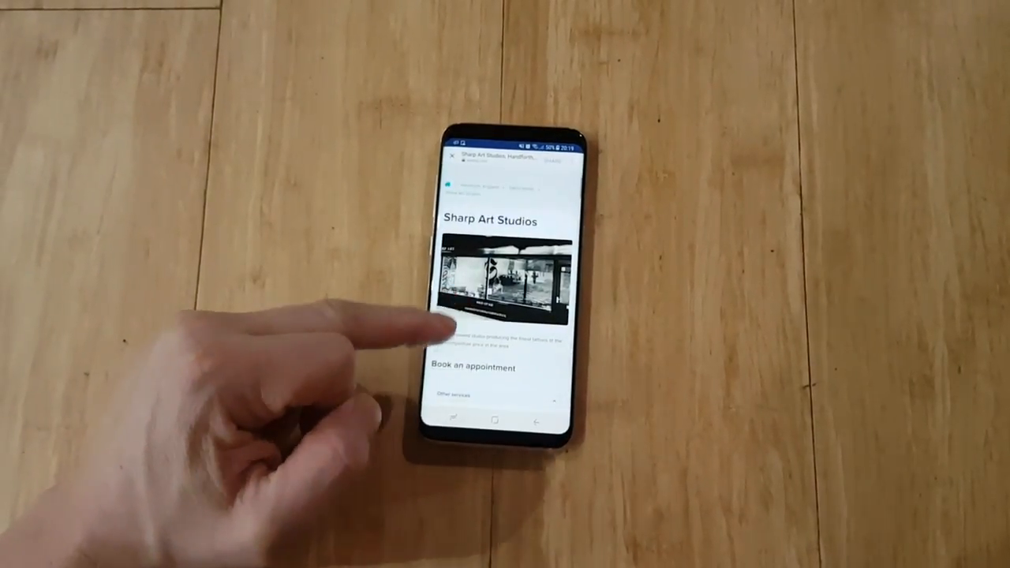
Scroll down through the Sign up form with email, first name and mobile phone fields.
scroll(down, 3)
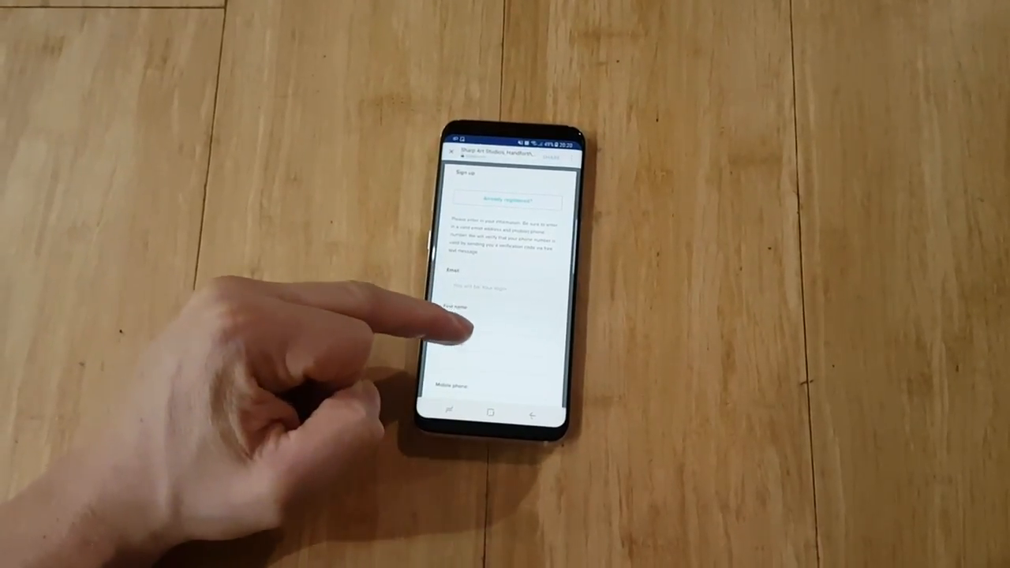
scroll(down, 3)
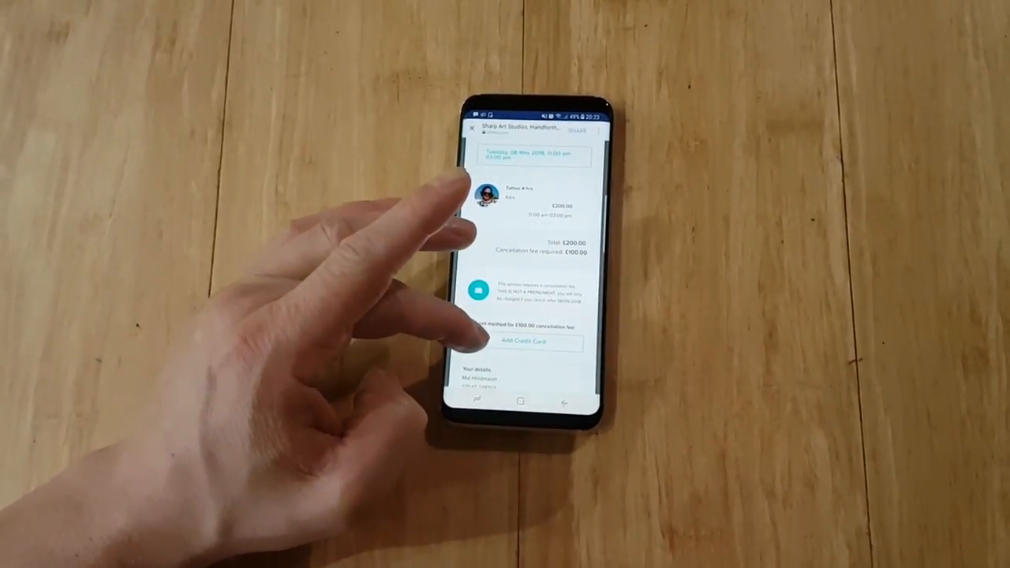
Start adding a new credit card for the £100 cancellation fee.
click(521, 342)
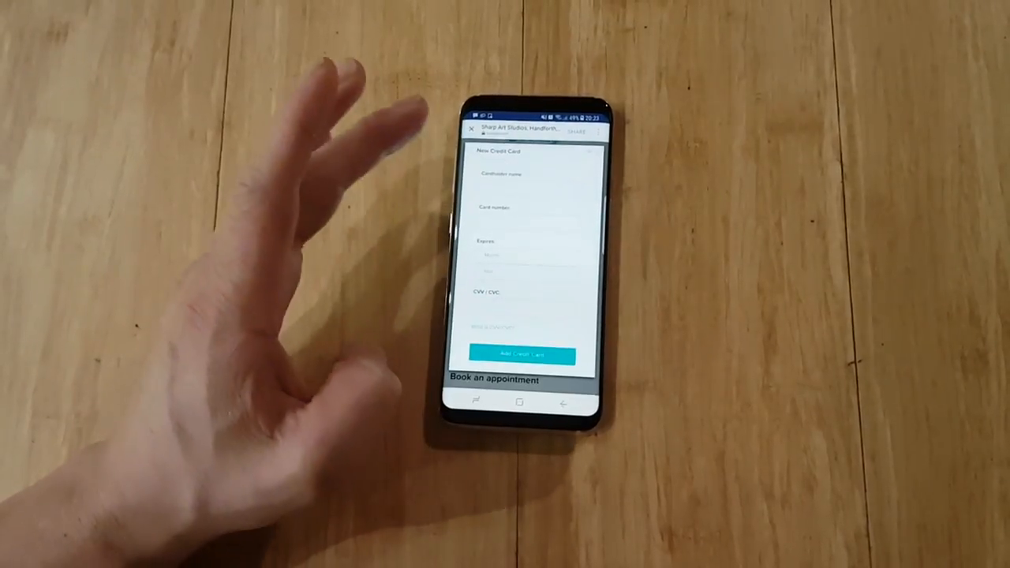